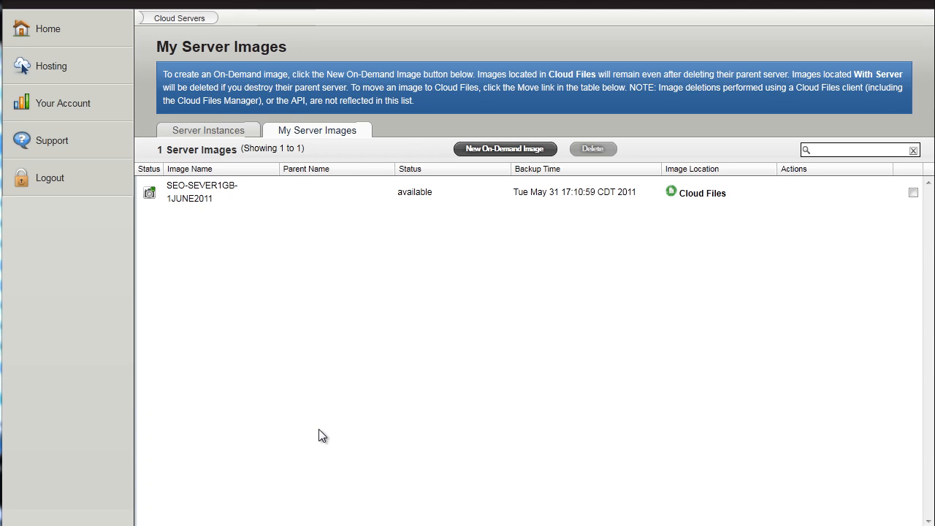
pyautogui.moveTo(192, 198)
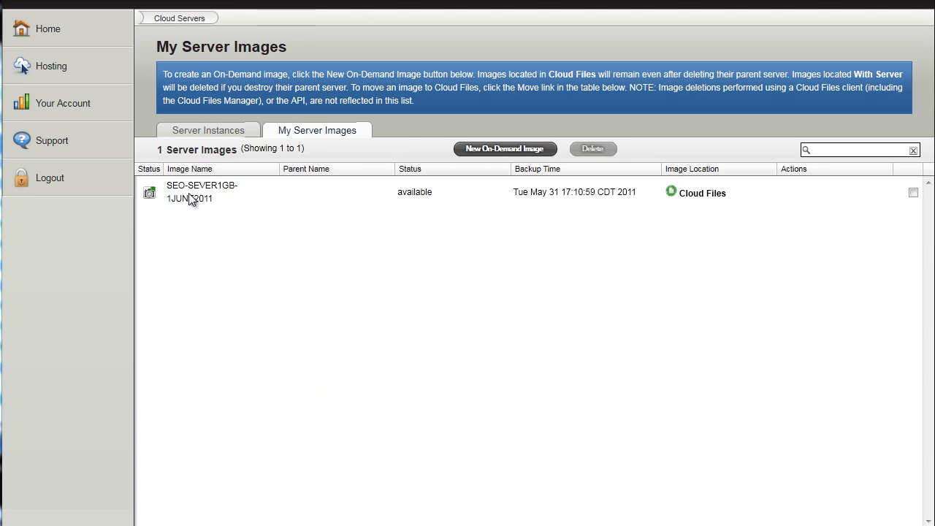
# Show the Cloud Servers list with Windows Server 2008 server SEO2 in ORD1
pyautogui.write('E')
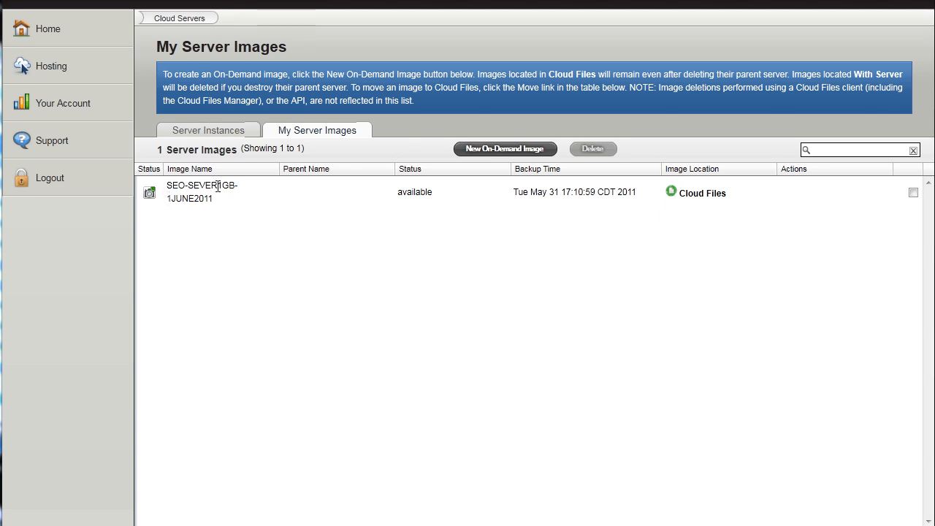
pyautogui.moveTo(189, 212)
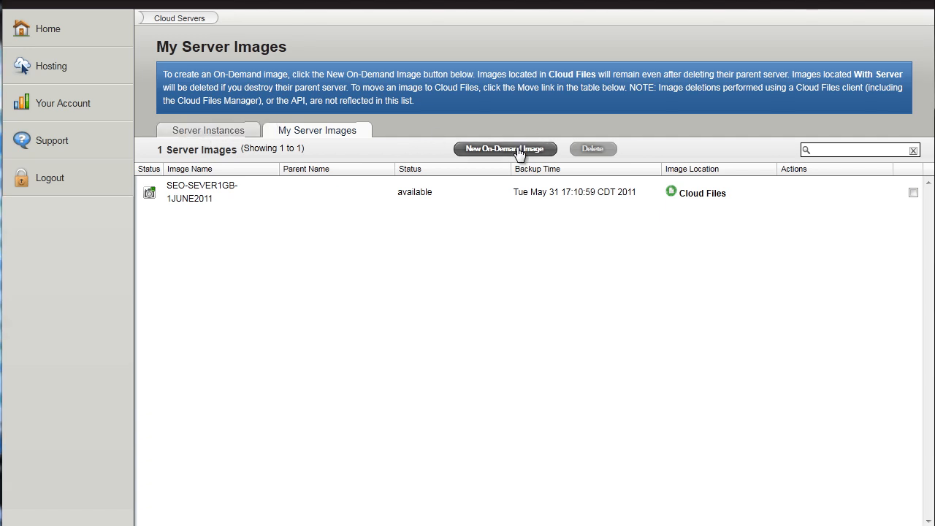
pyautogui.click(505, 149)
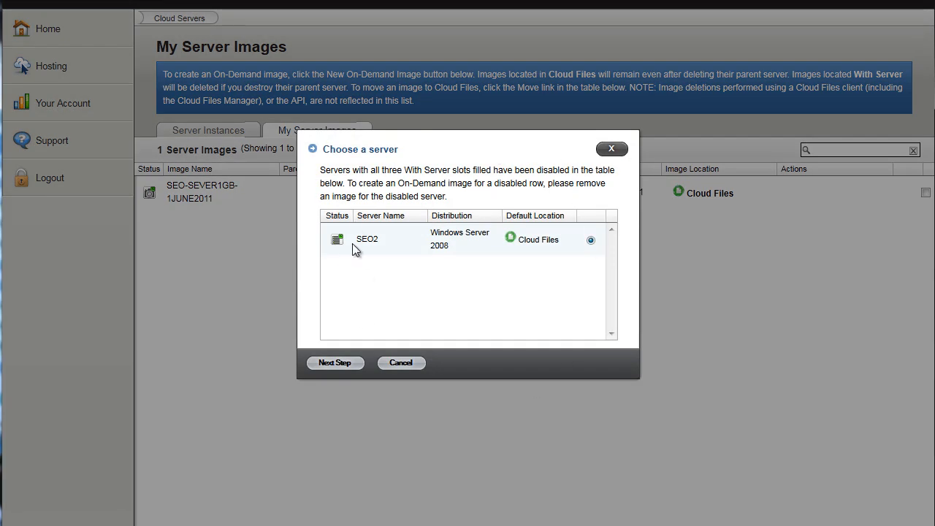
pyautogui.moveTo(402, 378)
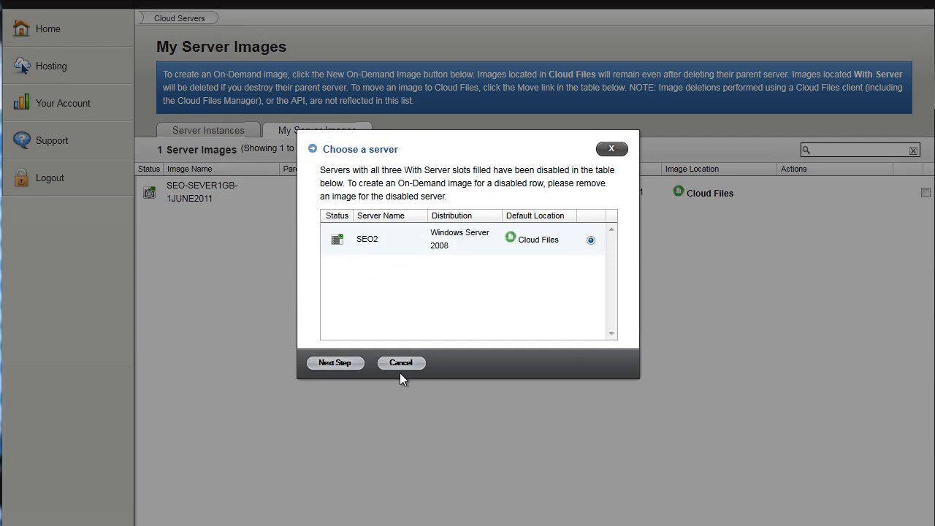
pyautogui.moveTo(365, 288)
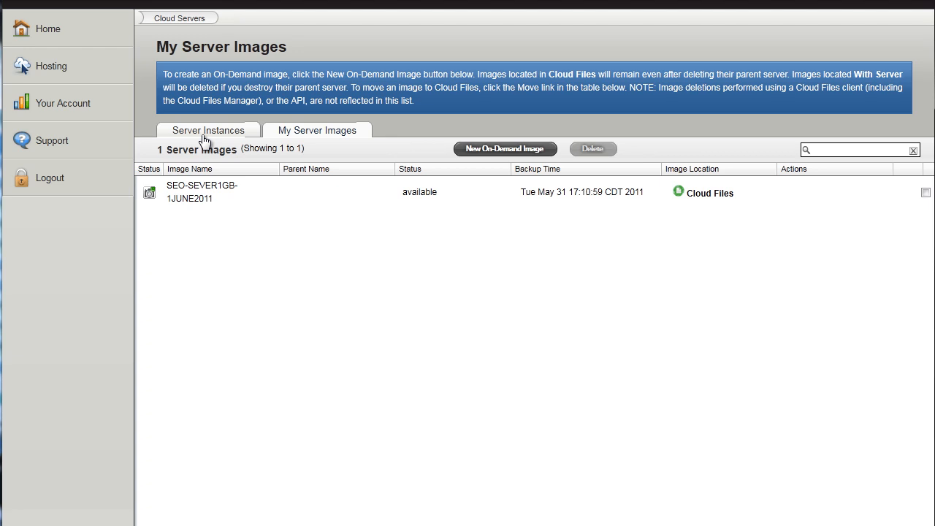
pyautogui.click(208, 130)
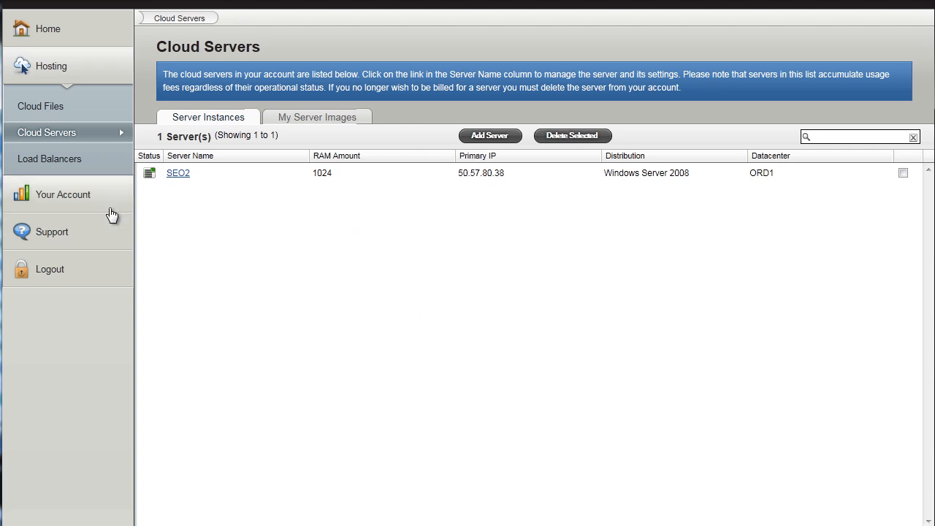
pyautogui.moveTo(181, 181)
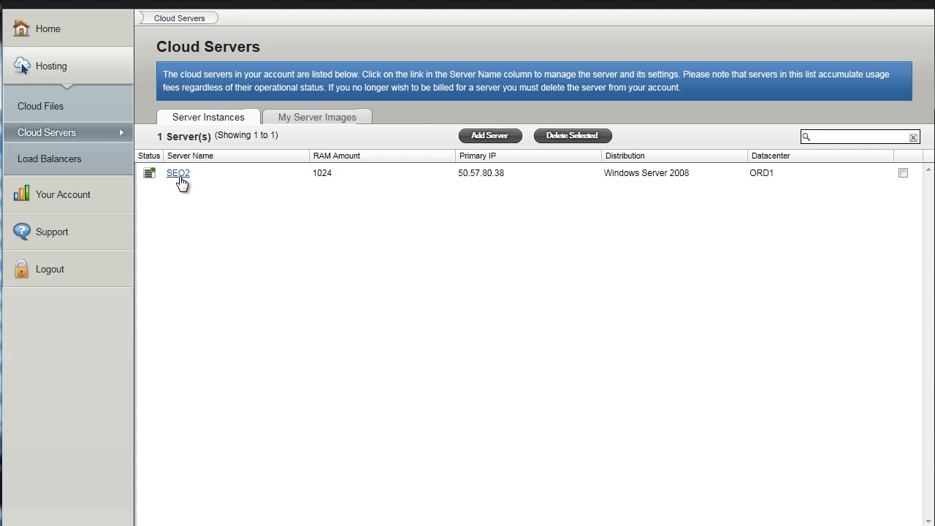
pyautogui.moveTo(391, 155)
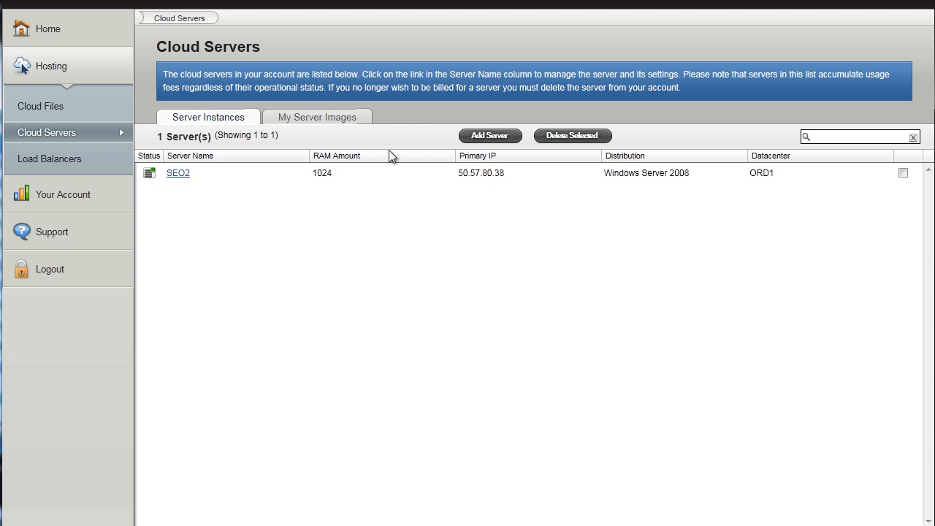
pyautogui.moveTo(478, 146)
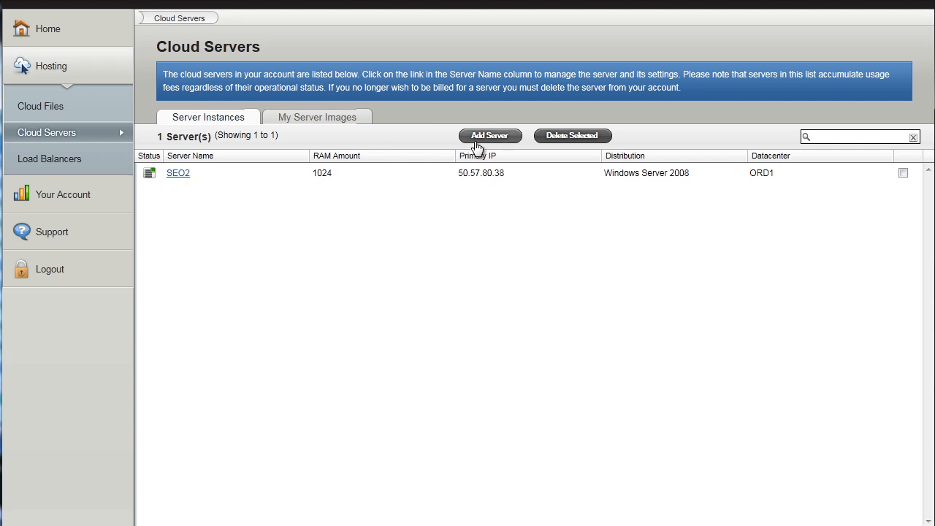
pyautogui.moveTo(471, 231)
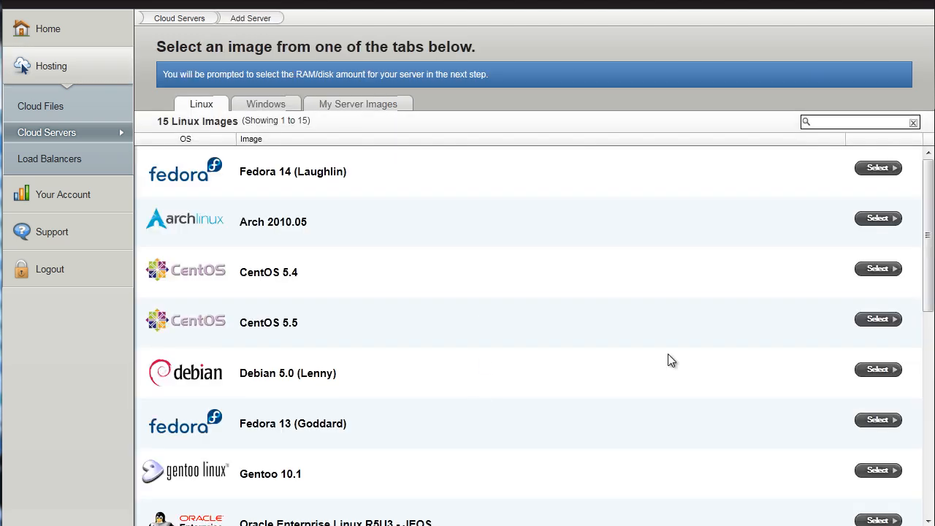
# Start adding a server, browse the Linux images, then list the eight Windows images
pyautogui.scroll(-3)
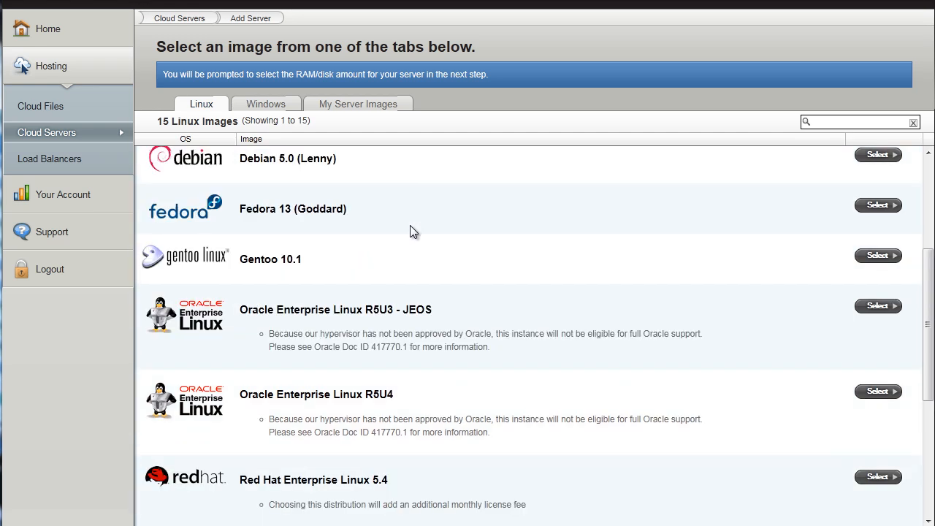
pyautogui.scroll(-3)
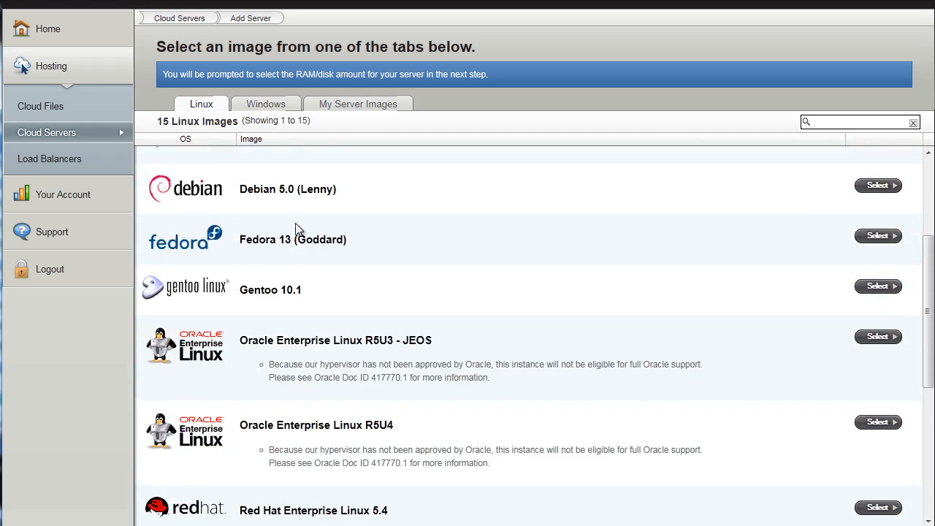
pyautogui.click(266, 104)
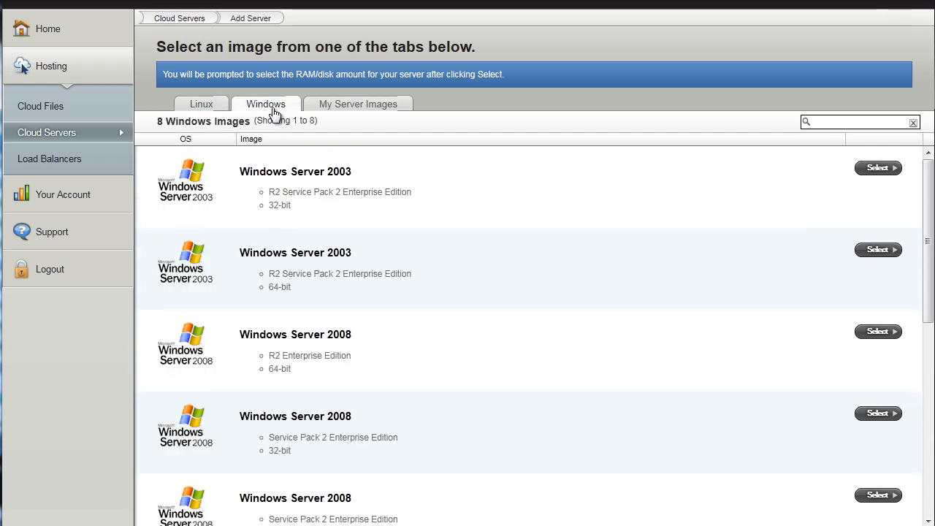
pyautogui.moveTo(508, 341)
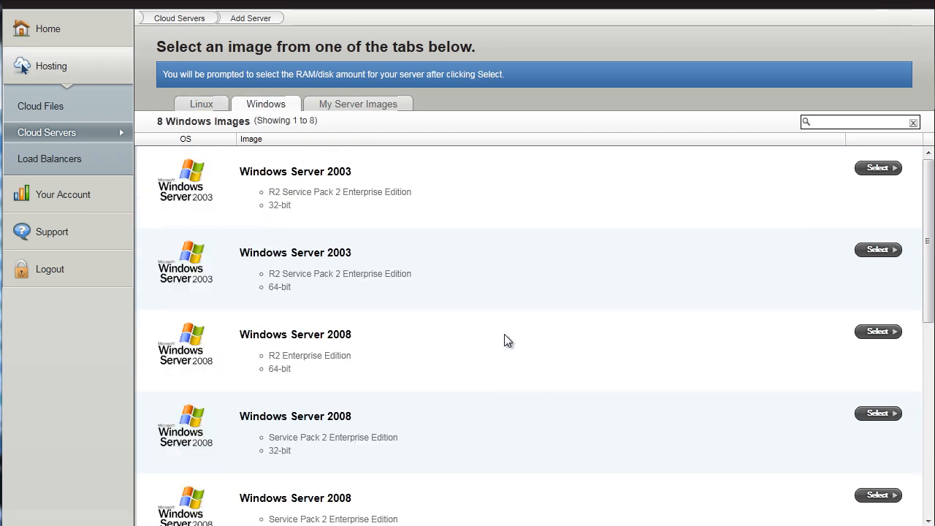
pyautogui.scroll(-3)
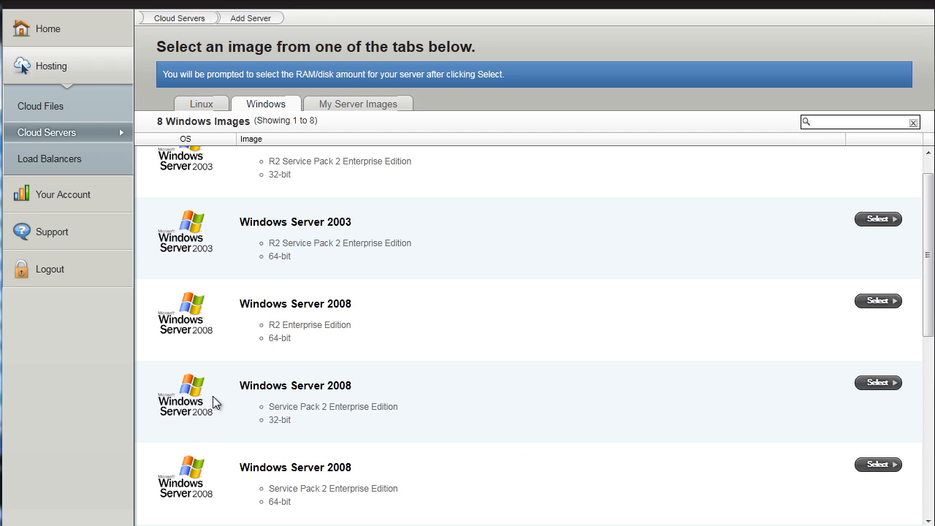
pyautogui.moveTo(276, 419)
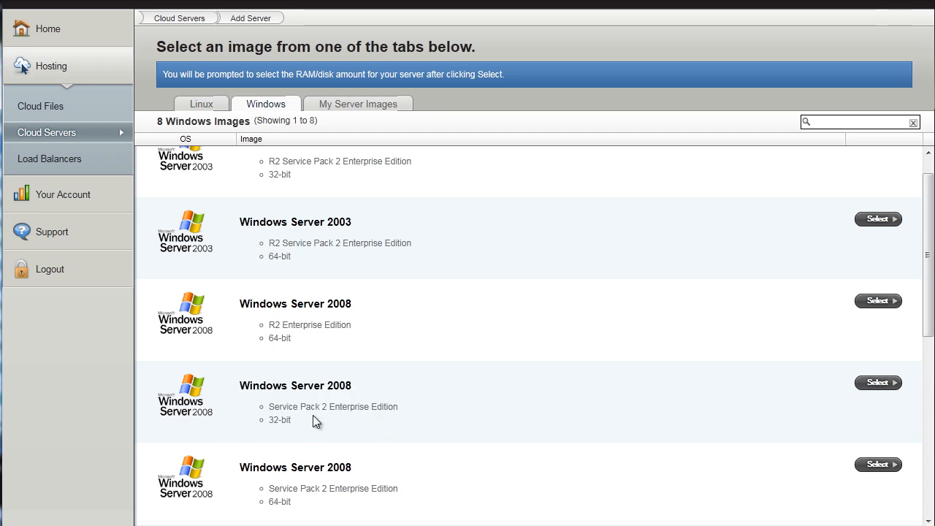
pyautogui.moveTo(488, 373)
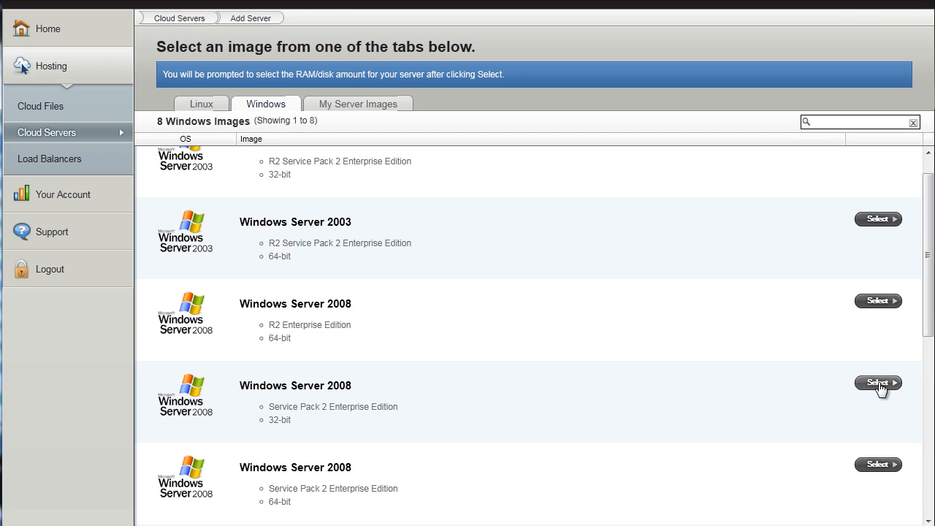
# Create BASE-SERVER from Windows Server 2008 SP2 32-bit with 1024 MB RAM and 40 GB disk
pyautogui.click(878, 382)
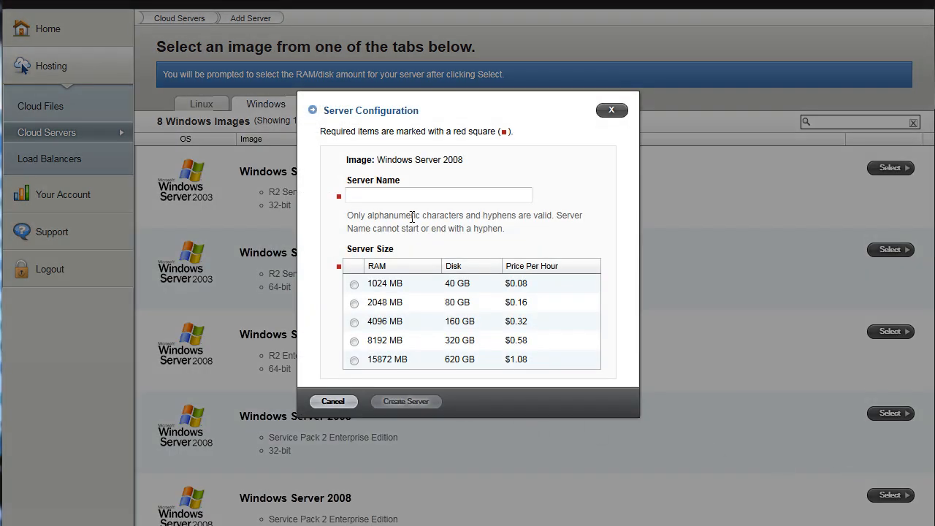
pyautogui.click(438, 195)
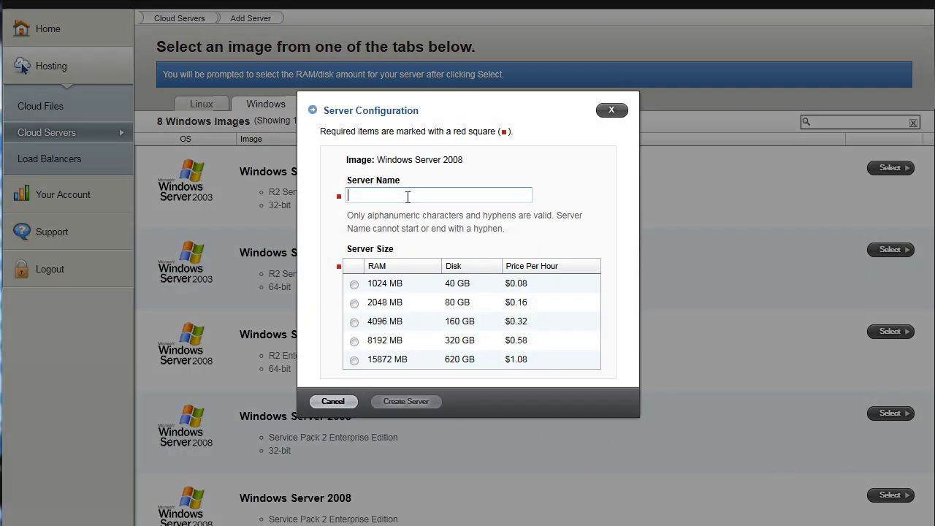
pyautogui.write('base')
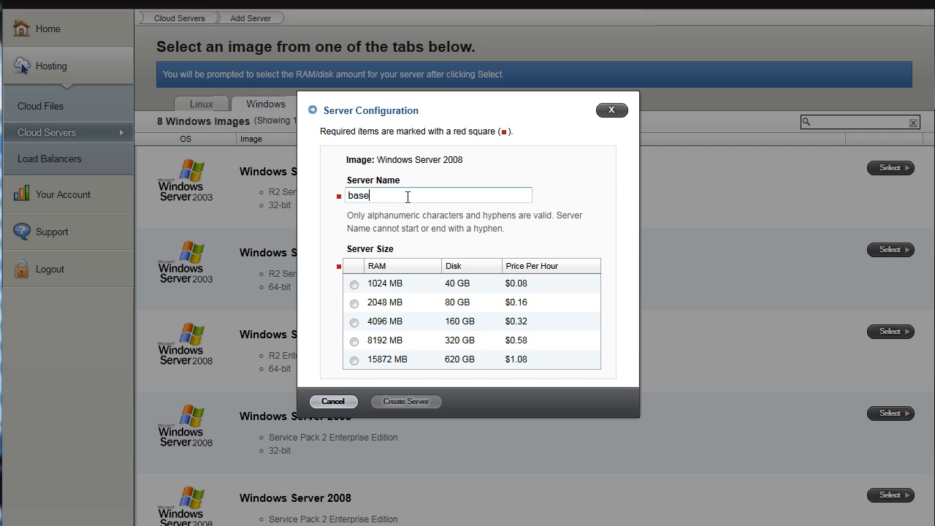
pyautogui.write('NA')
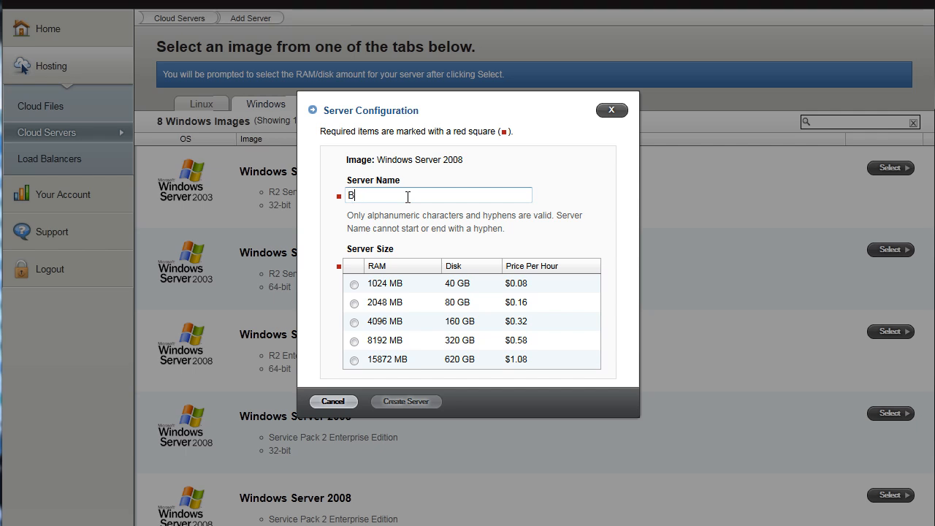
pyautogui.write('ASE-SERVER')
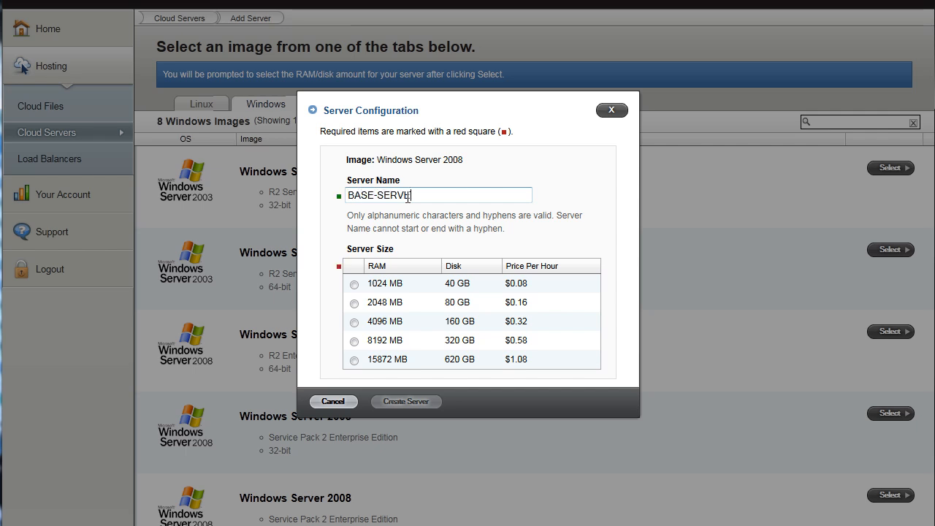
pyautogui.click(354, 283)
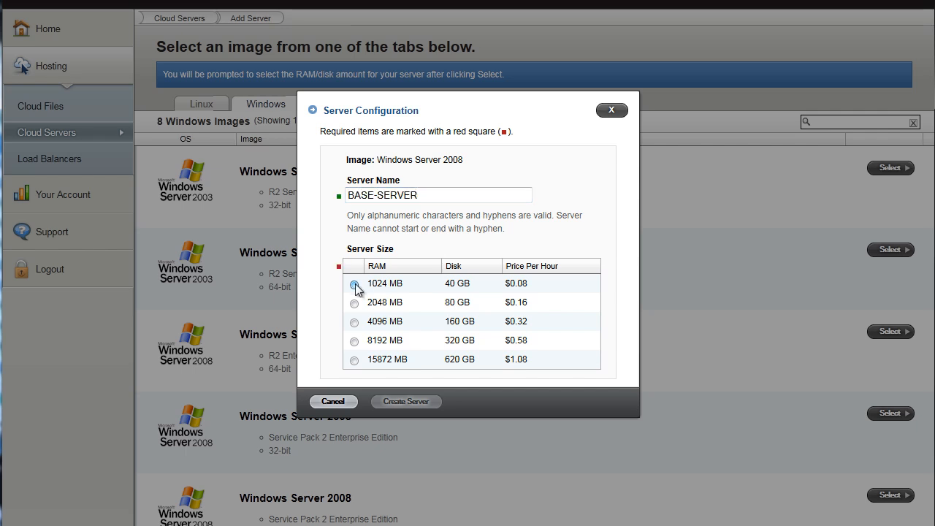
pyautogui.click(355, 283)
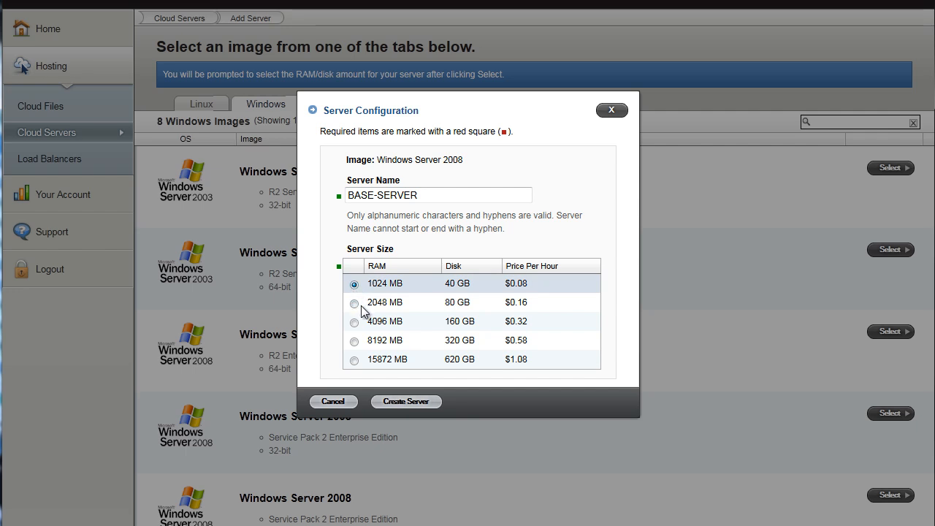
pyautogui.moveTo(383, 355)
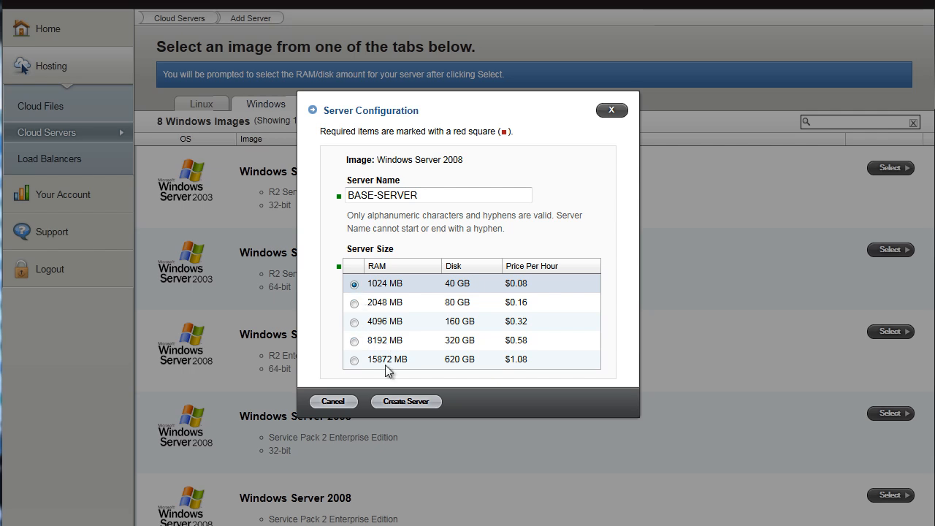
pyautogui.moveTo(398, 301)
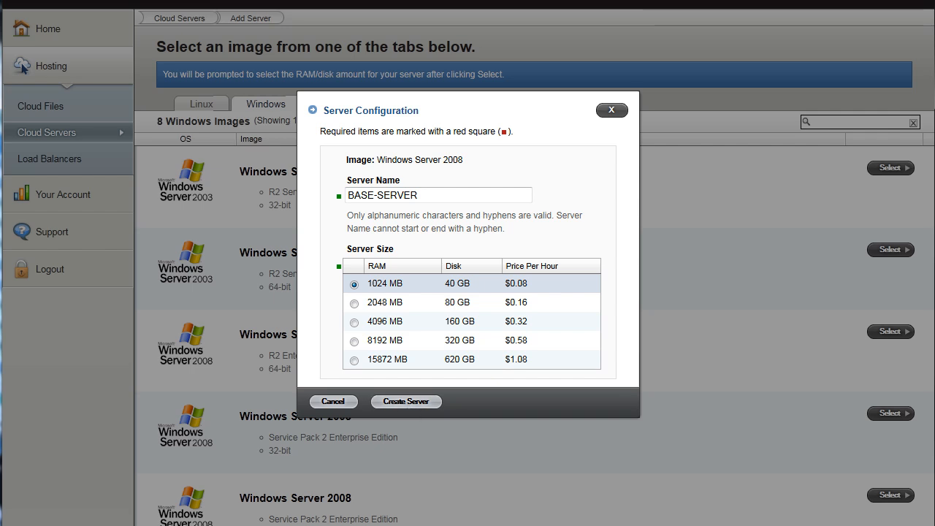
pyautogui.moveTo(367, 417)
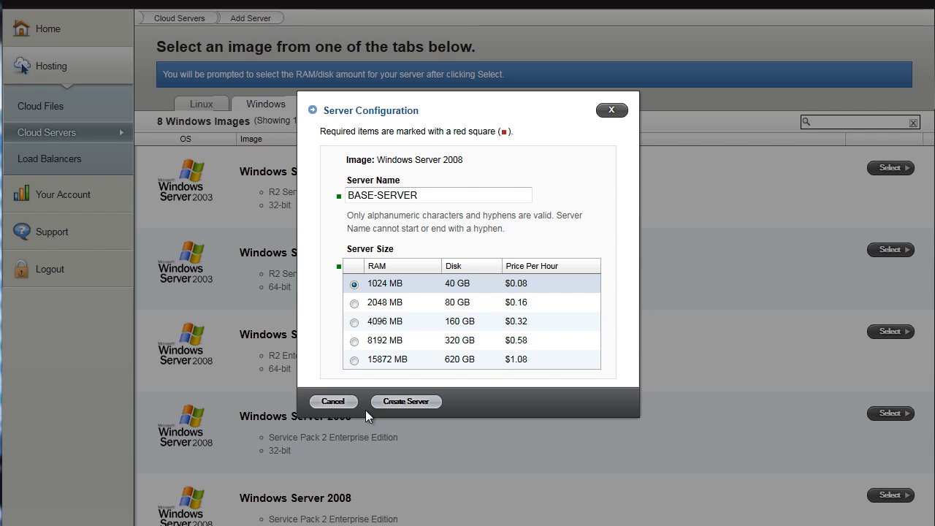
pyautogui.click(405, 401)
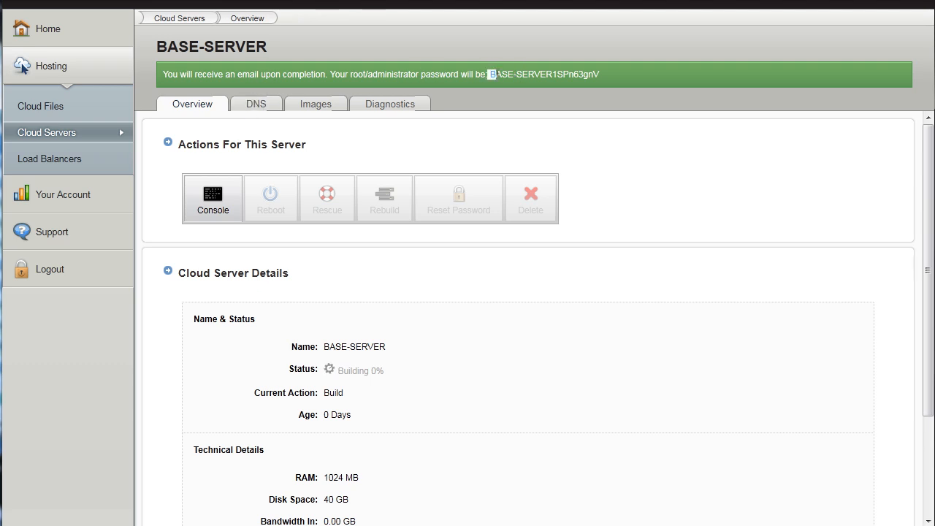
# Copy the administrator password from the green confirmation banner
pyautogui.rightClick(544, 74)
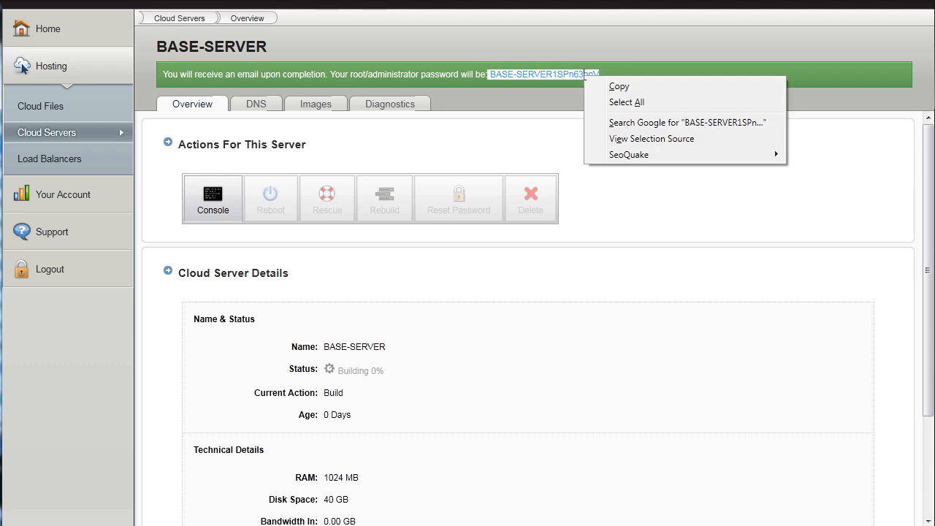
pyautogui.click(154, 107)
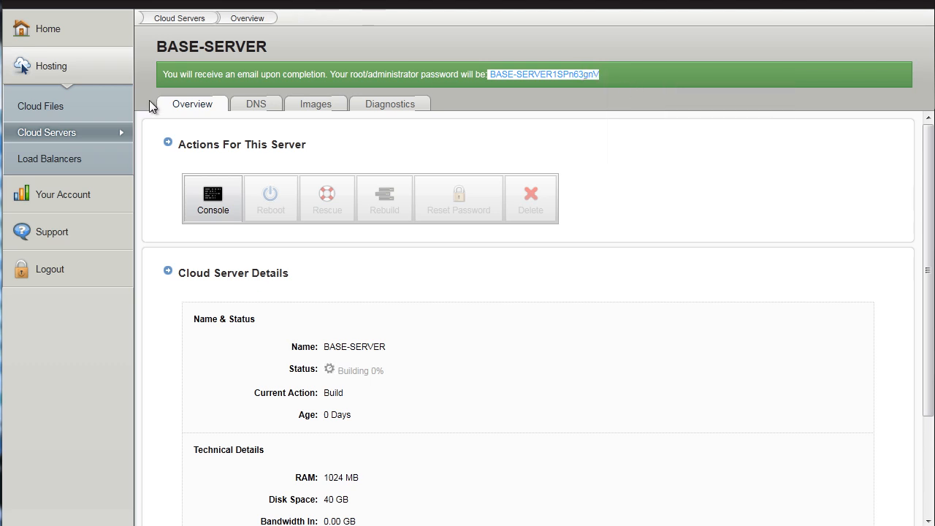
pyautogui.moveTo(433, 121)
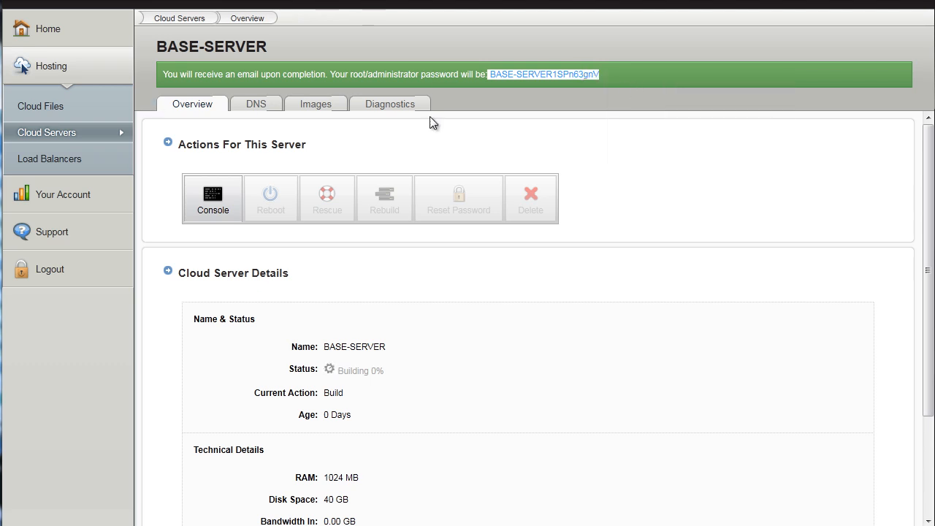
pyautogui.moveTo(256, 130)
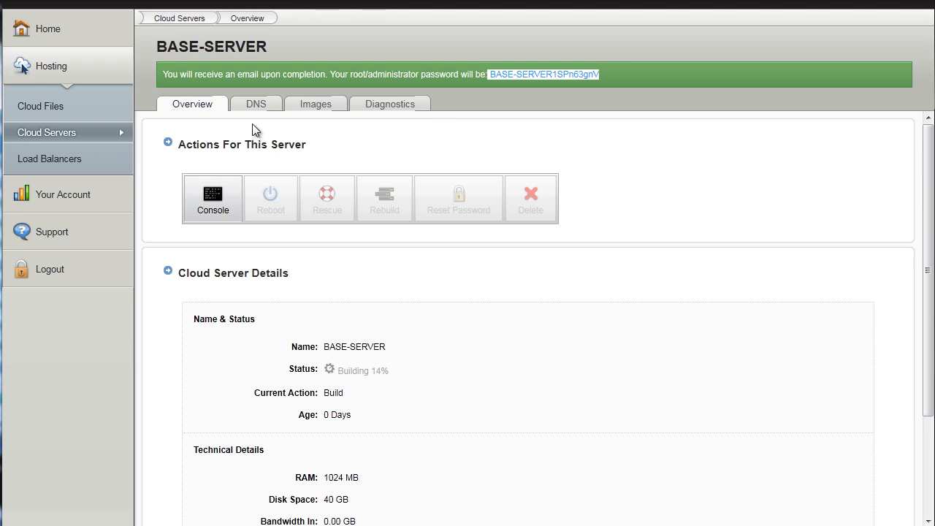
pyautogui.moveTo(568, 71)
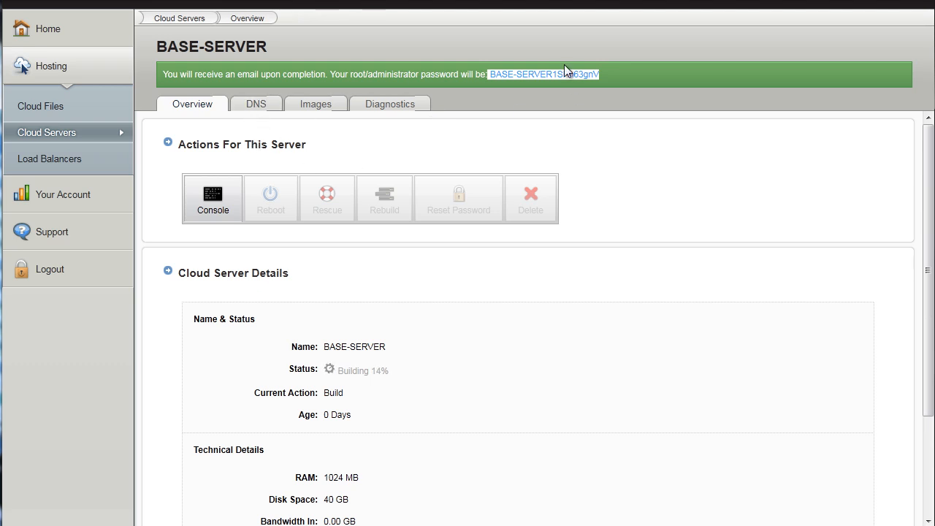
pyautogui.moveTo(365, 410)
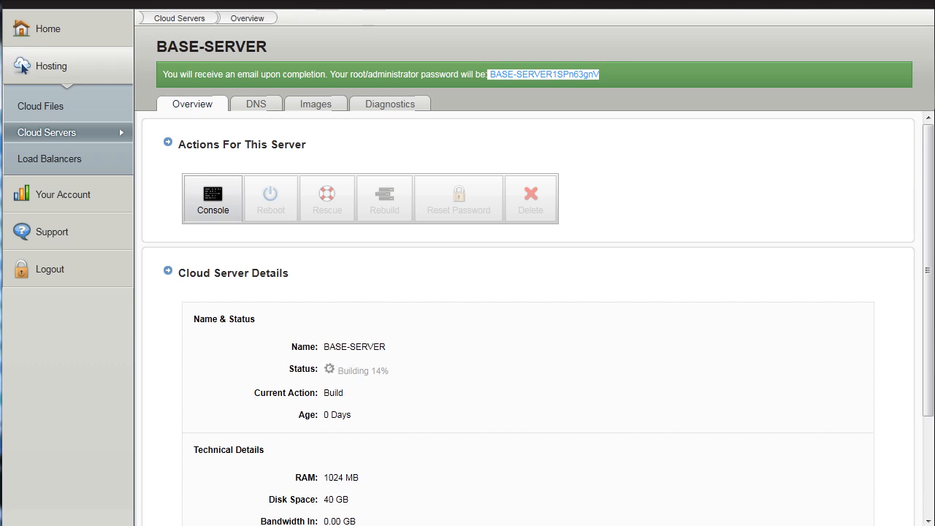
pyautogui.moveTo(256, 103)
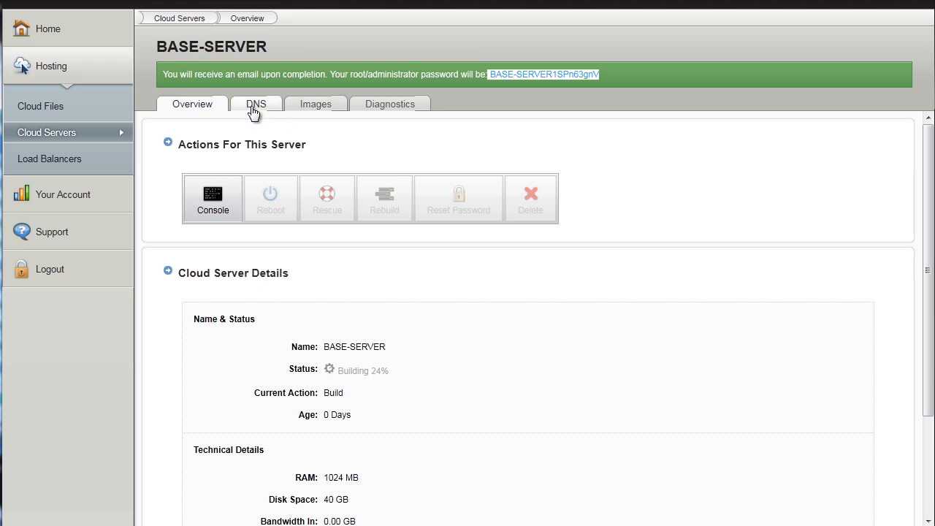
pyautogui.moveTo(267, 108)
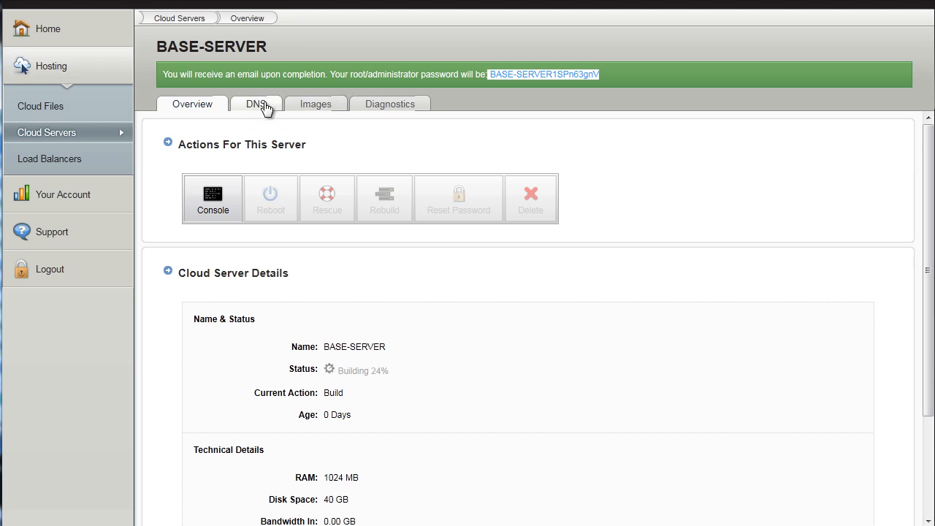
# Select IP 184.106.79.57 in the DNS details, then view the empty Images page
pyautogui.click(255, 103)
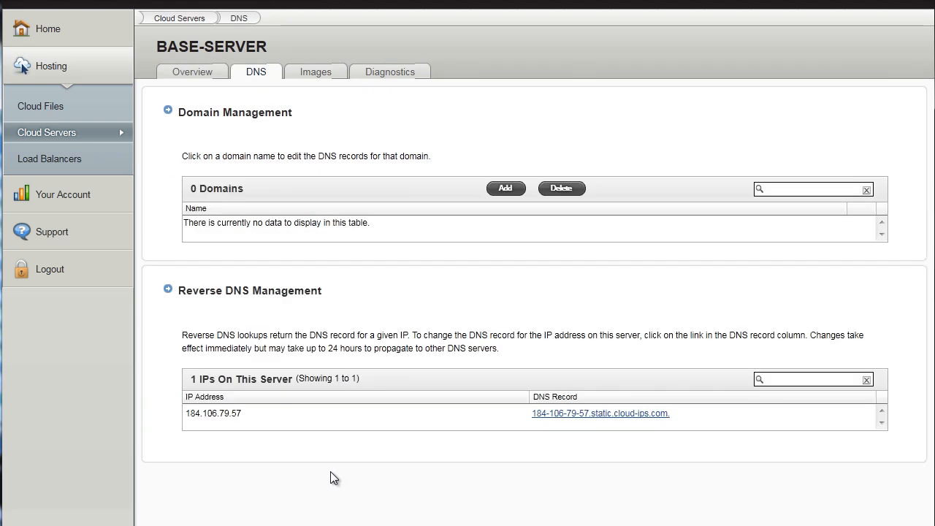
pyautogui.doubleClick(221, 413)
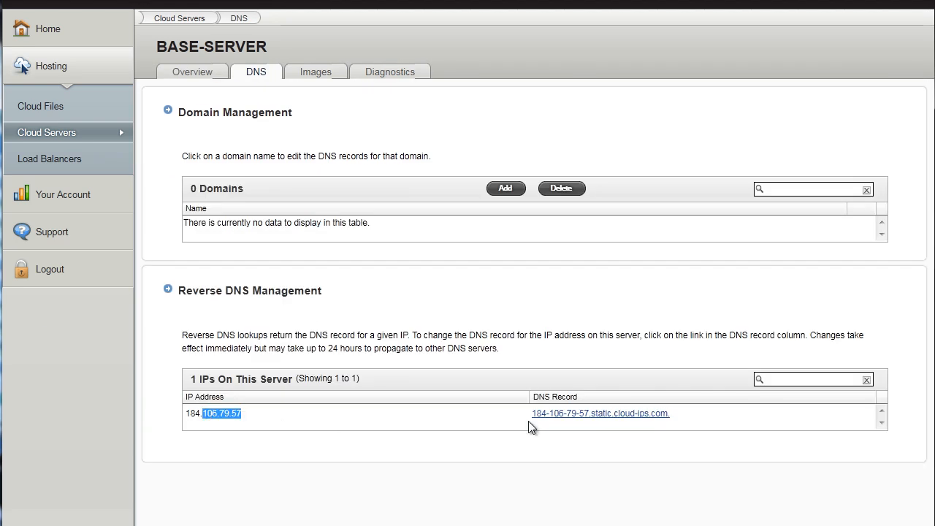
pyautogui.moveTo(602, 422)
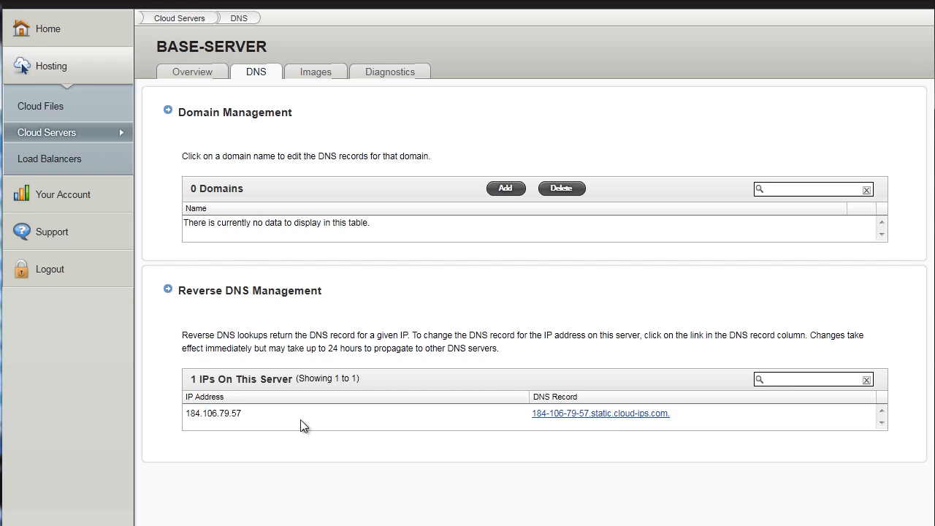
pyautogui.doubleClick(212, 413)
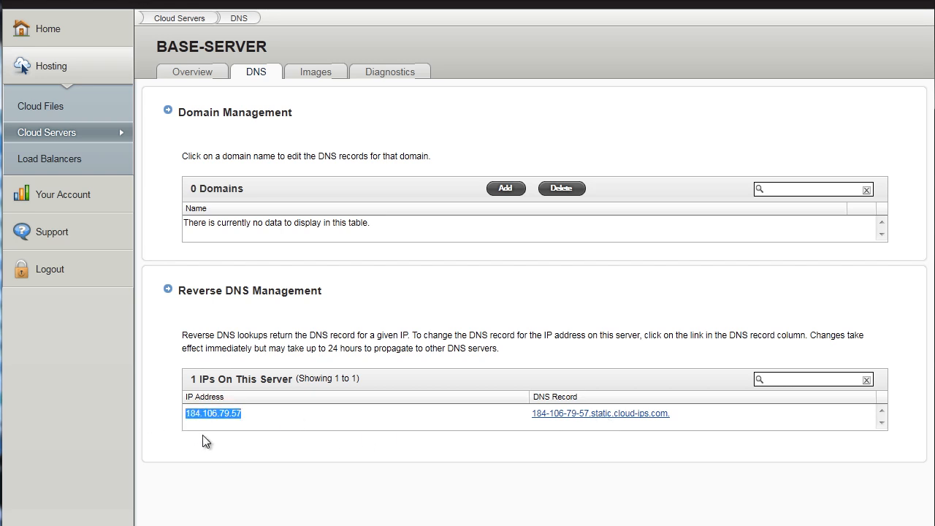
pyautogui.moveTo(316, 83)
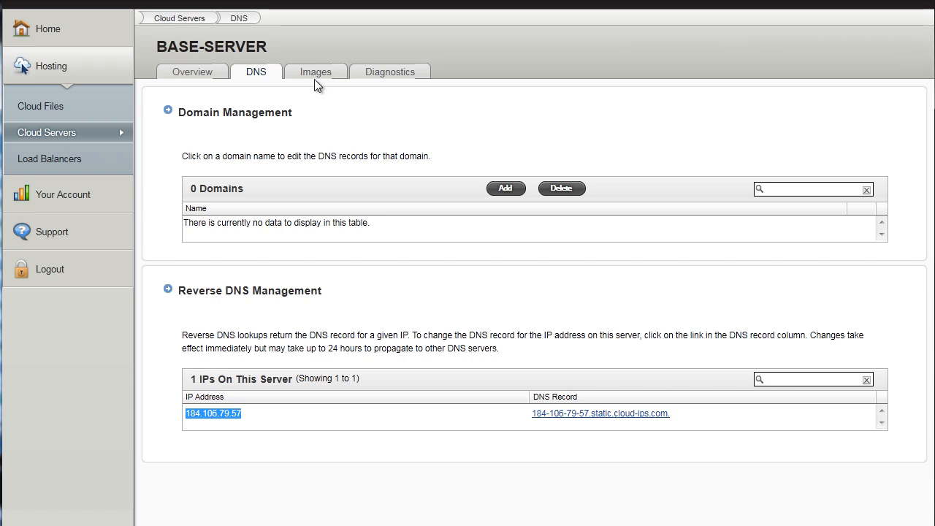
pyautogui.moveTo(315, 72)
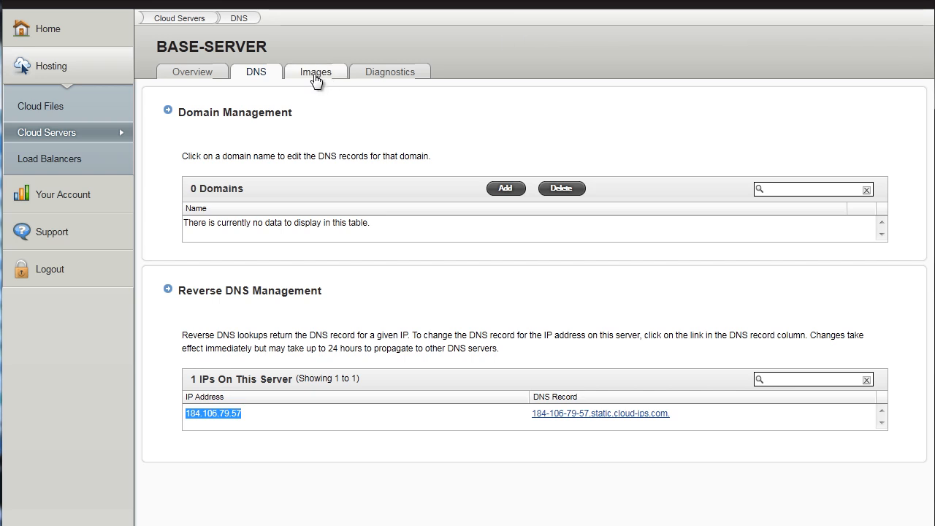
pyautogui.click(316, 71)
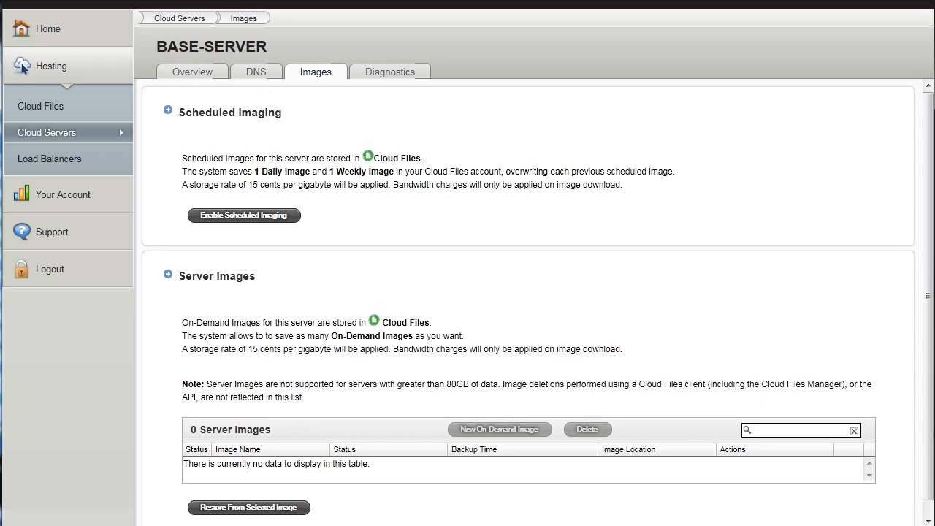
# Return to the server overview and confirm BASE-SERVER shows Active status
pyautogui.click(193, 72)
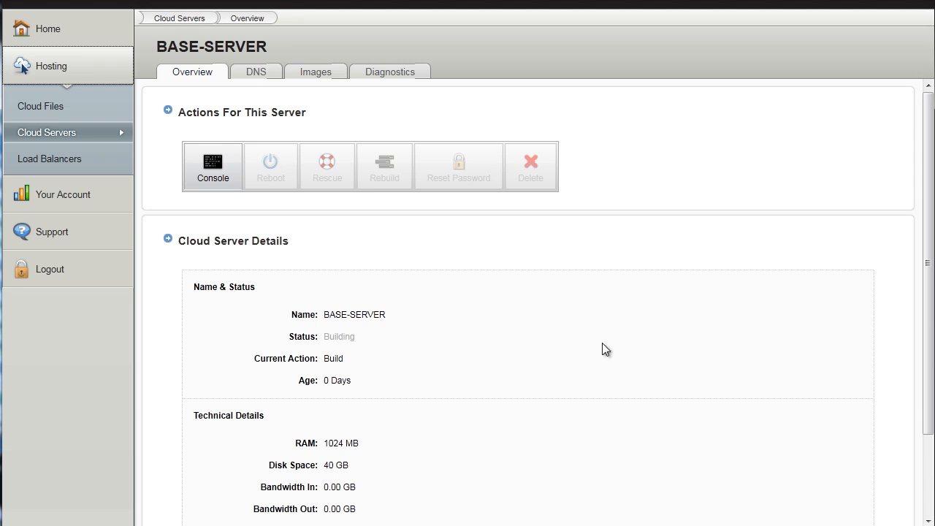
pyautogui.scroll(-3)
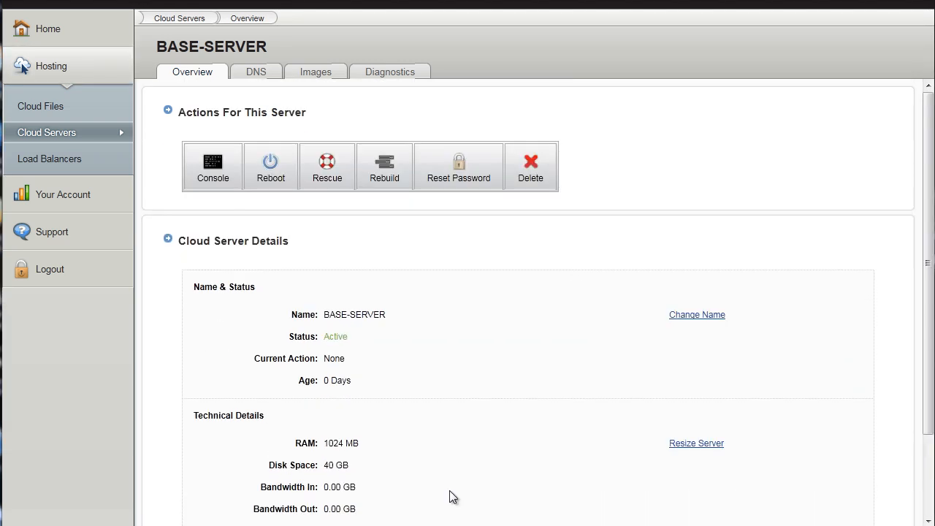
pyautogui.moveTo(453, 479)
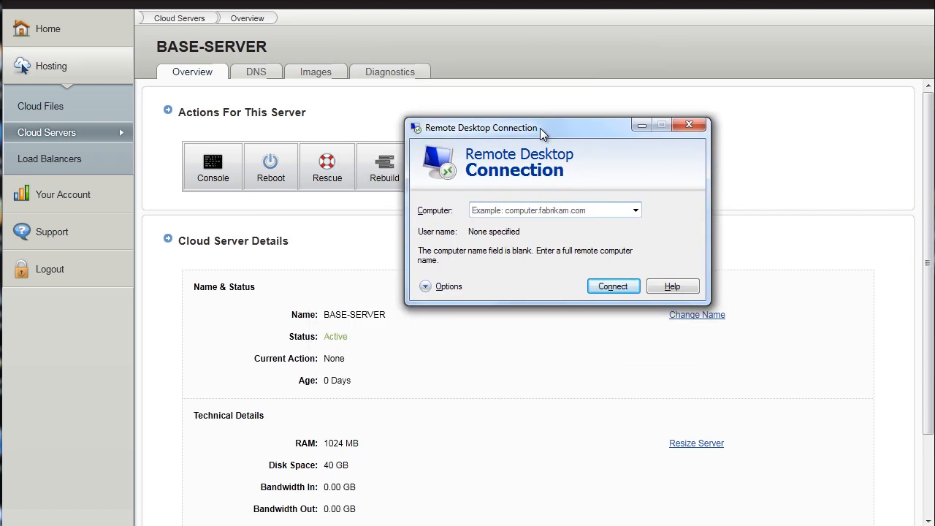
# Connect Remote Desktop to 184.106.79.57
pyautogui.click(689, 124)
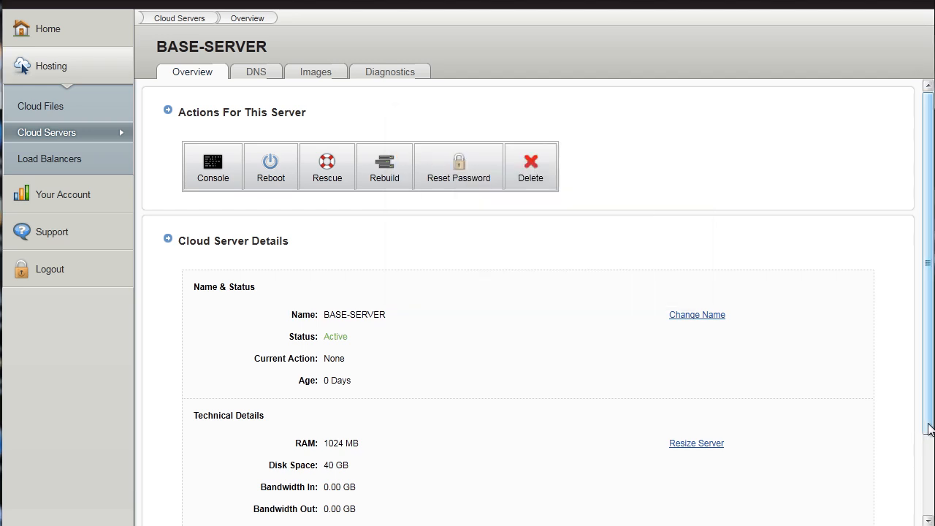
pyautogui.scroll(-3)
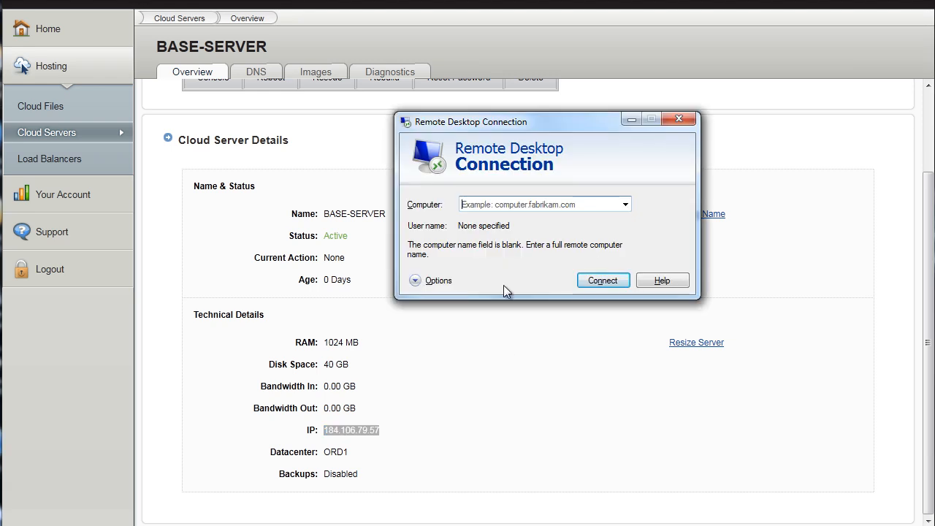
pyautogui.write('184.106.79.57')
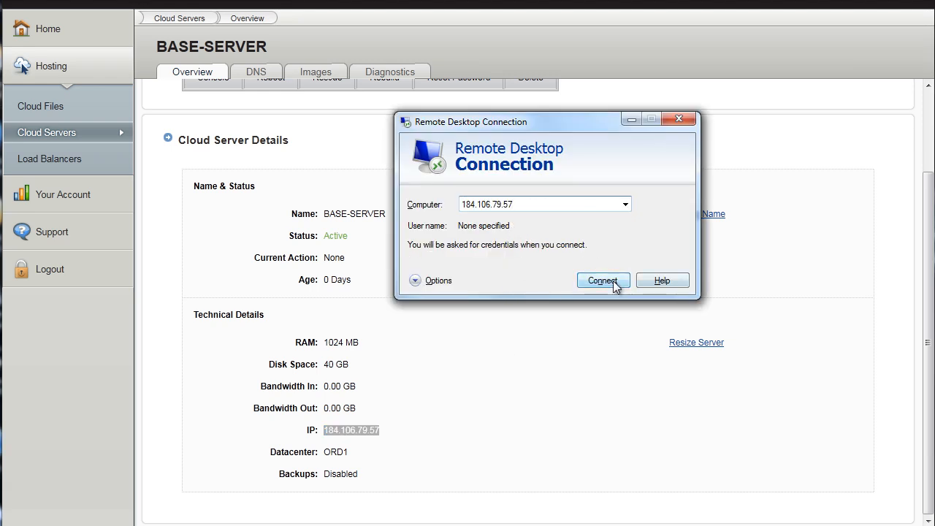
pyautogui.click(602, 280)
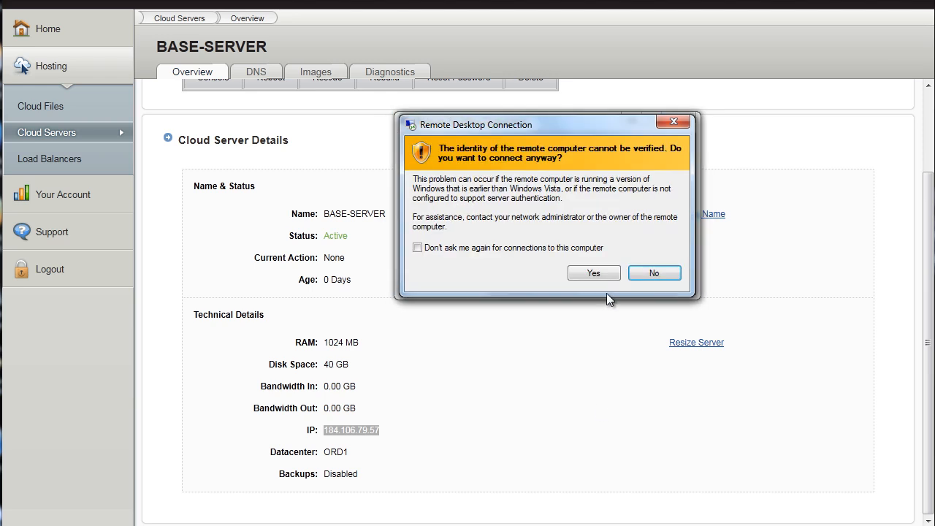
# Accept the unverified identity warning and log in to the server's desktop
pyautogui.click(593, 272)
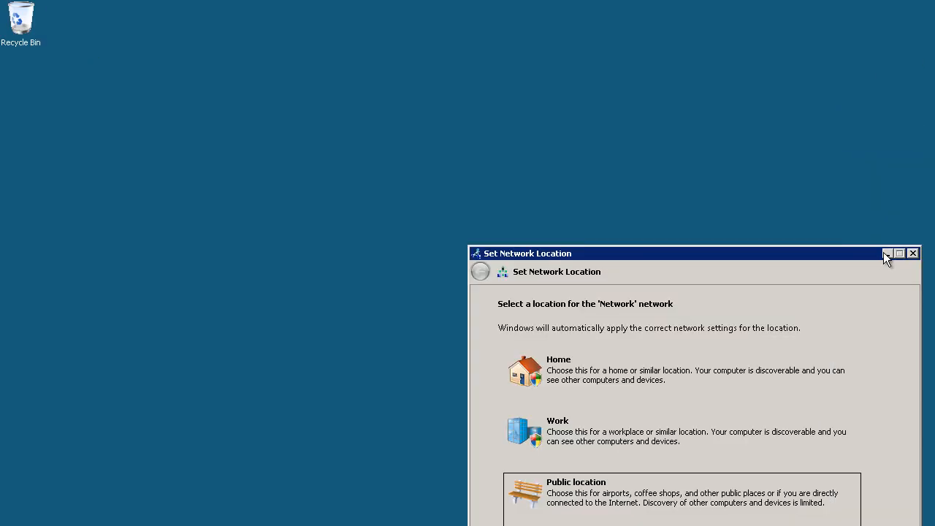
# Dismiss the Set Network Location prompt on BASE-SERVER's remote desktop
pyautogui.click(913, 253)
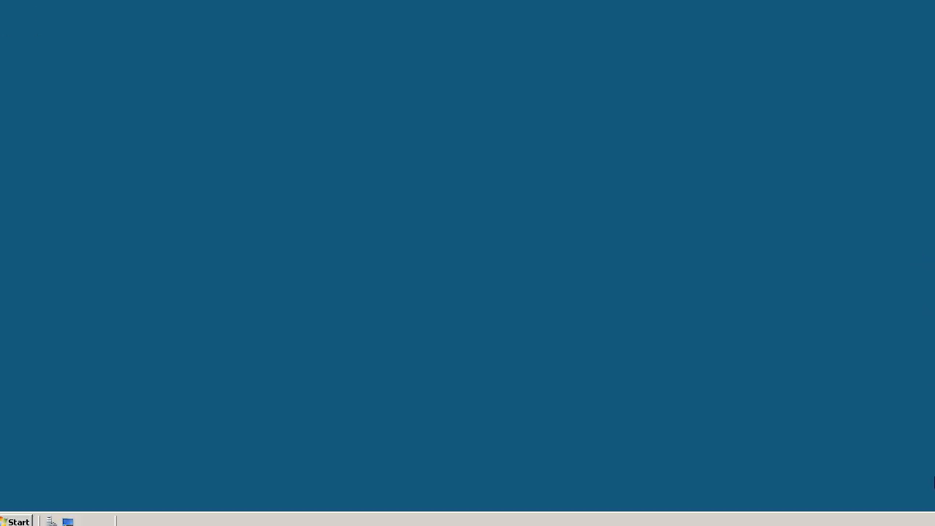
pyautogui.moveTo(31, 4)
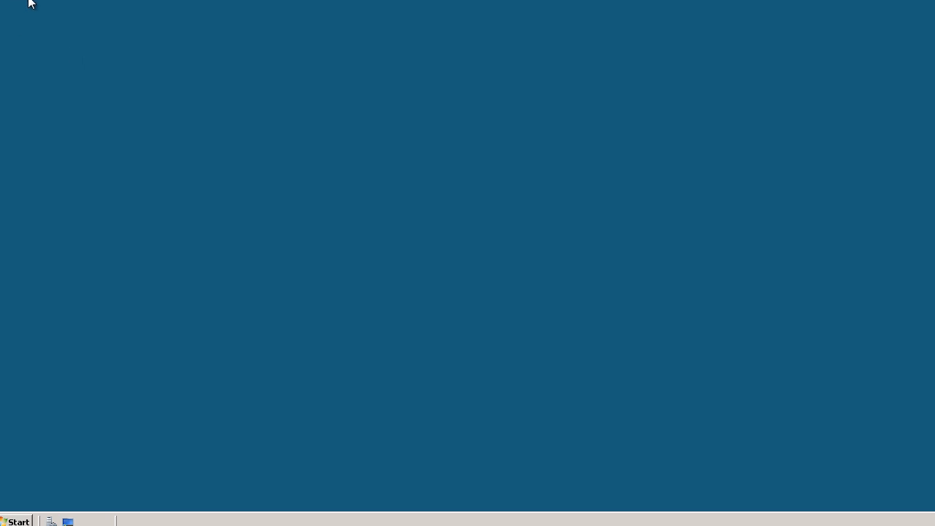
pyautogui.moveTo(138, 524)
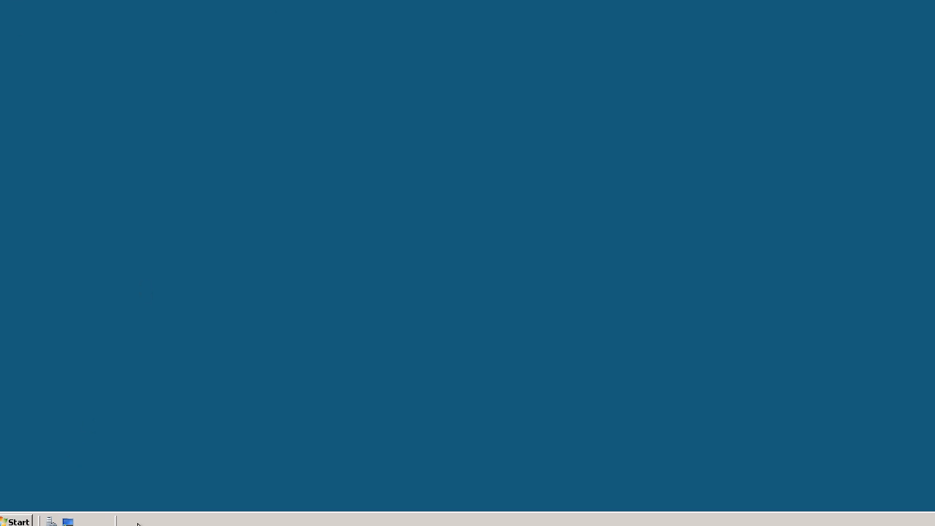
pyautogui.click(15, 521)
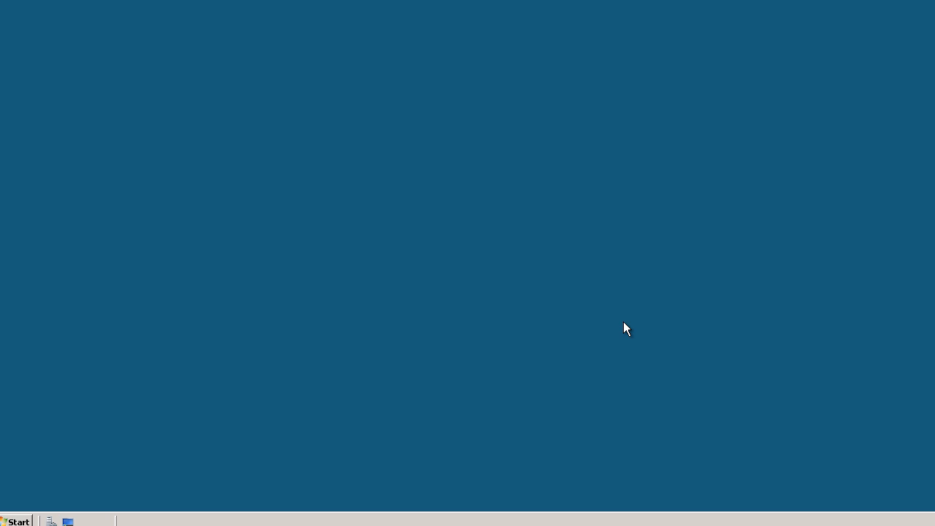
pyautogui.moveTo(720, 489)
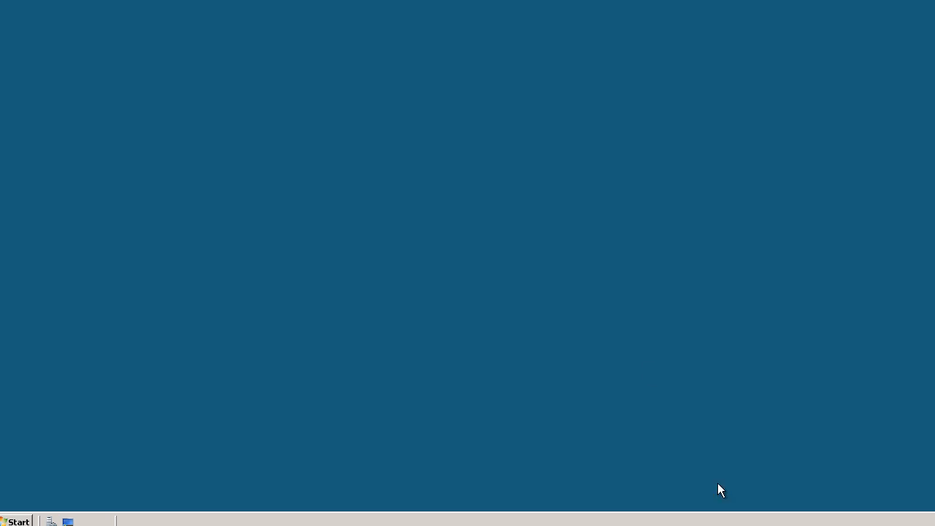